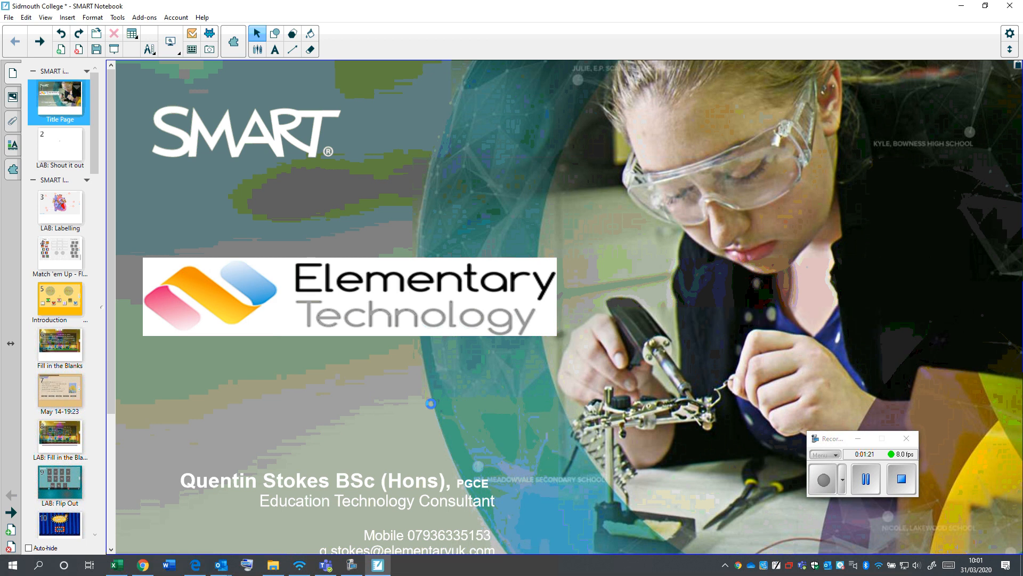
Open the SMART Purchase Confirmation email in Outlook and copy its product key.
click(220, 565)
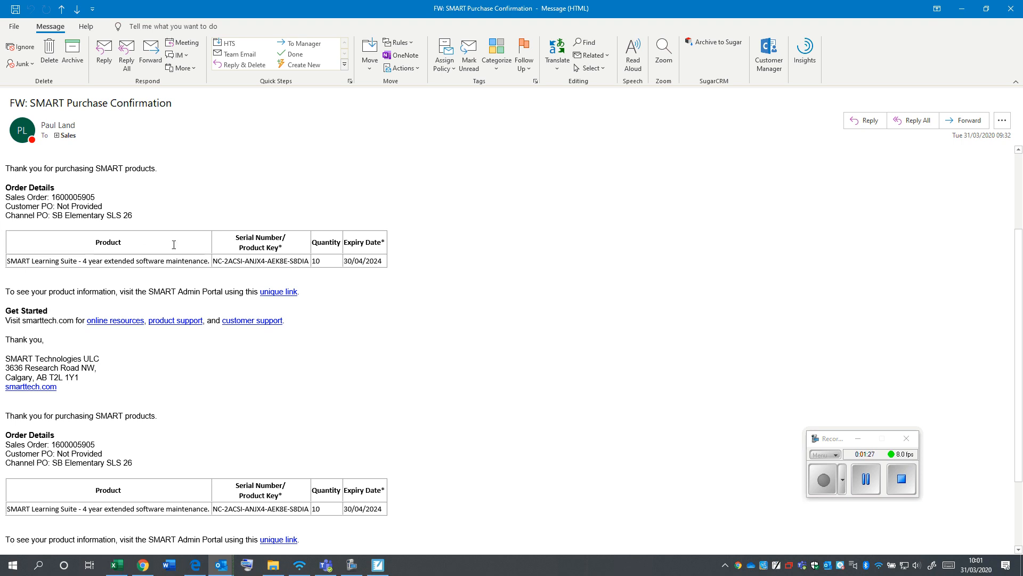
mouse_move(270, 249)
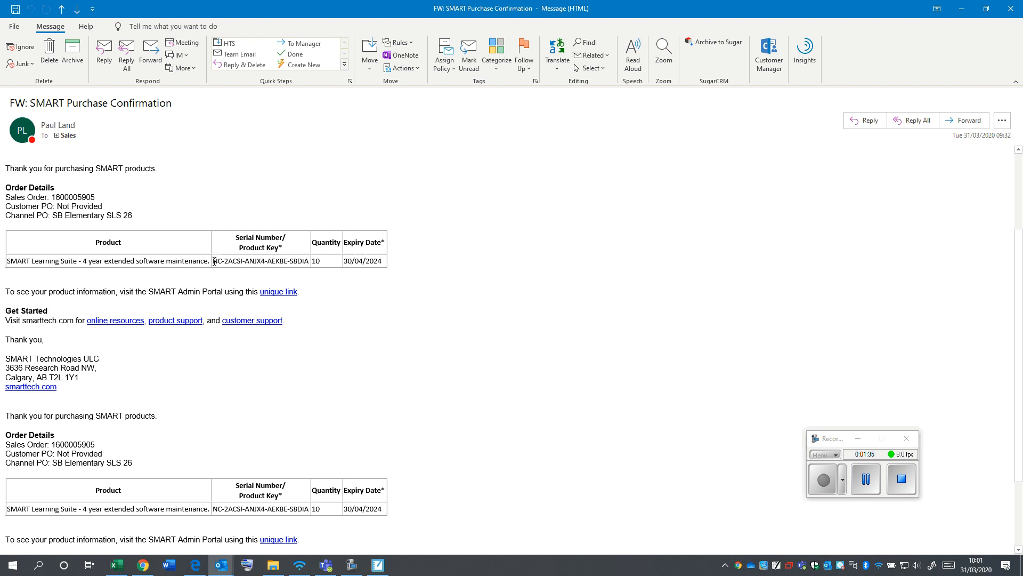
double_click(261, 261)
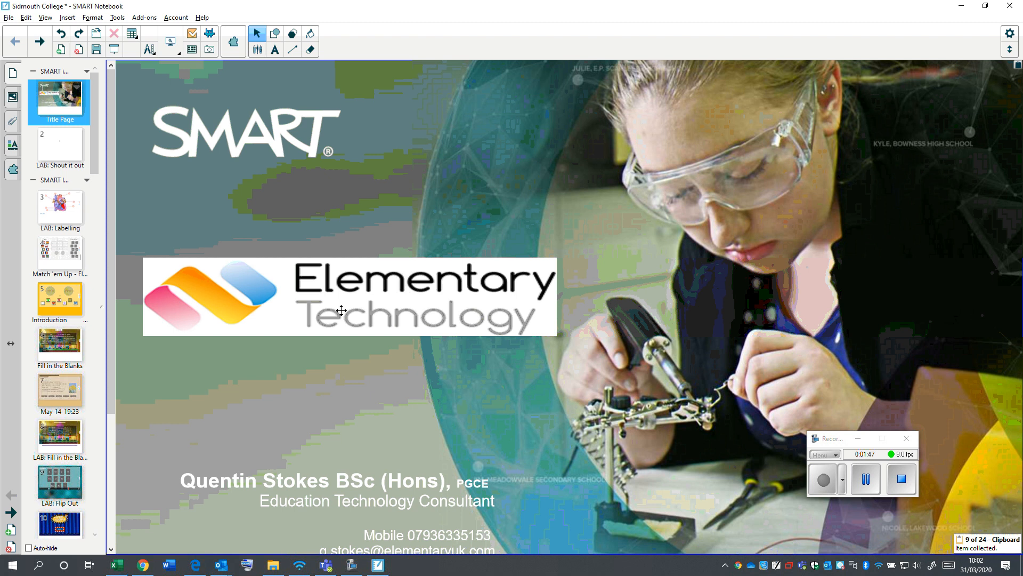
mouse_move(344, 308)
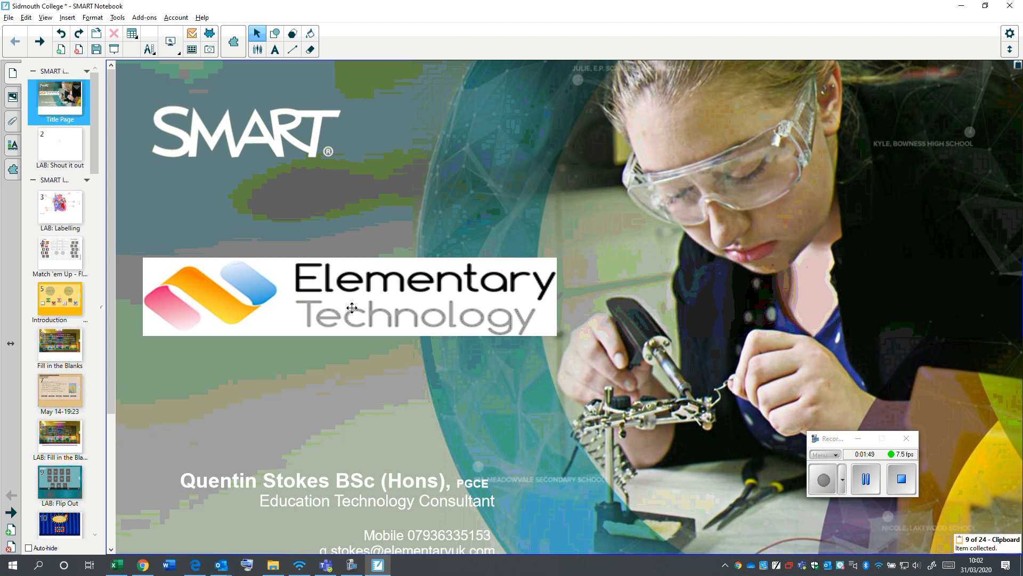
mouse_move(148, 158)
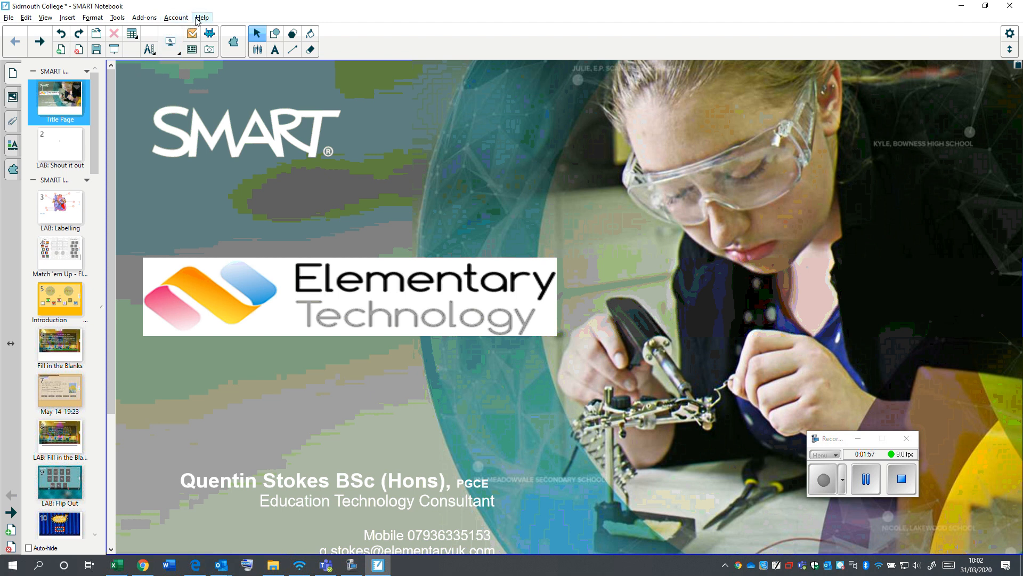
Open SMART Notebook's Help menu to find Software Activation.
click(211, 17)
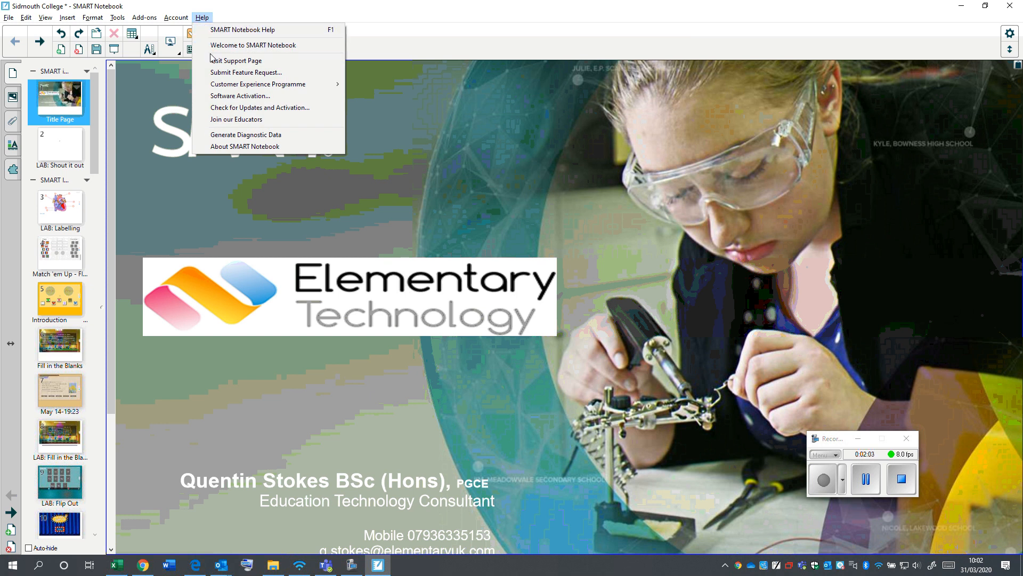
mouse_move(217, 76)
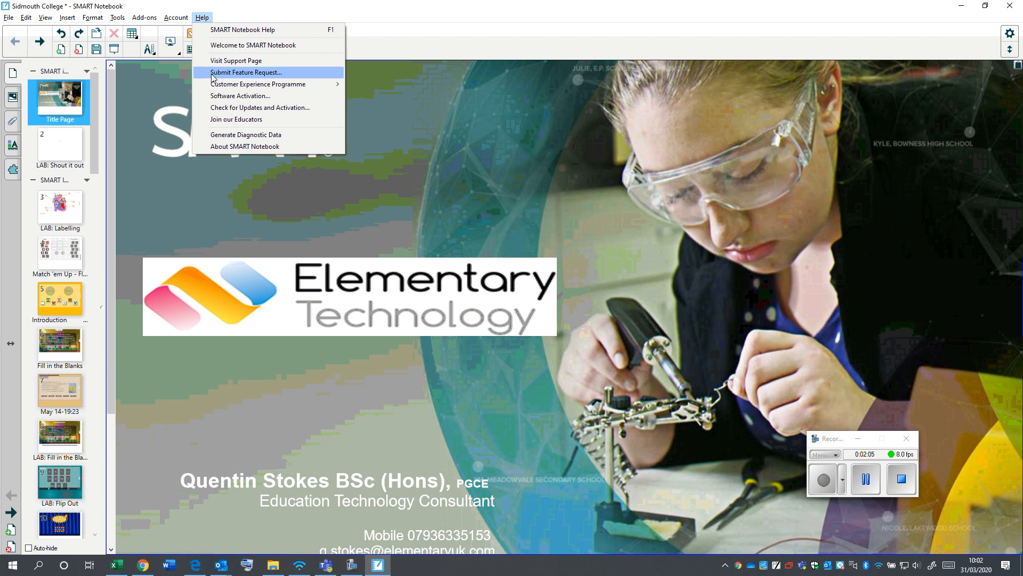
mouse_move(257, 83)
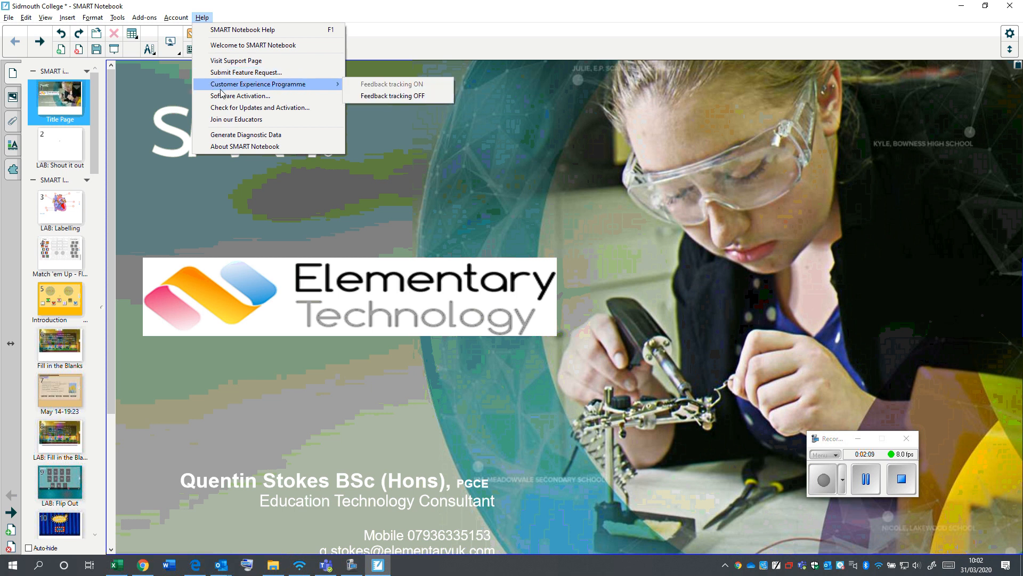
mouse_move(225, 100)
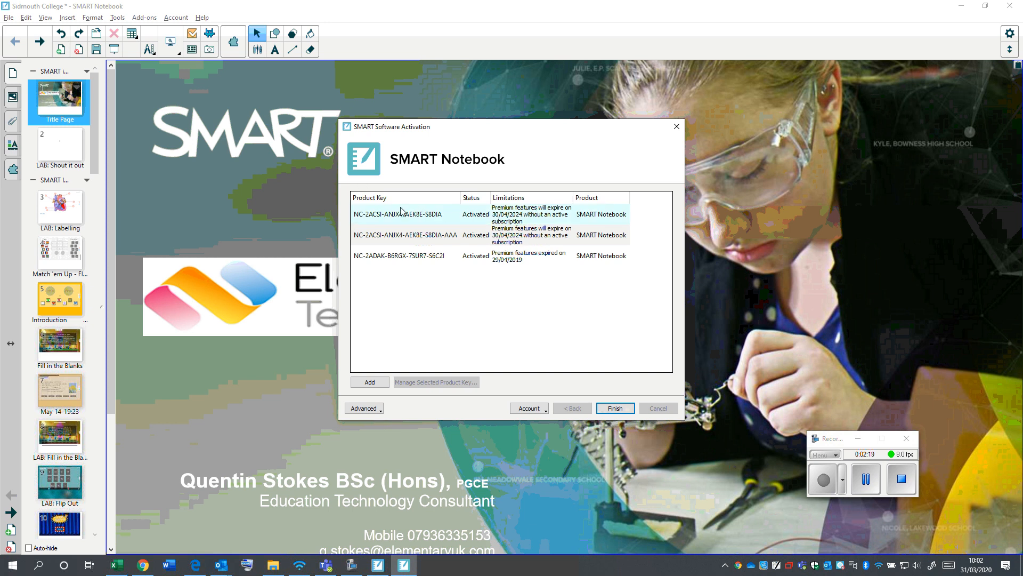
mouse_move(614, 223)
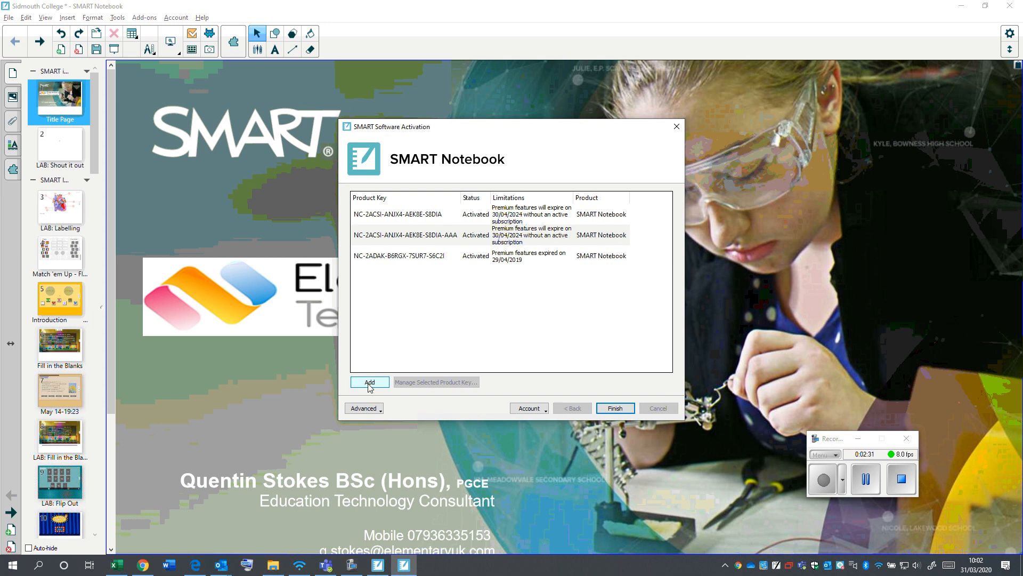
Start adding a new product key in the SMART Software Activation dialog.
click(369, 382)
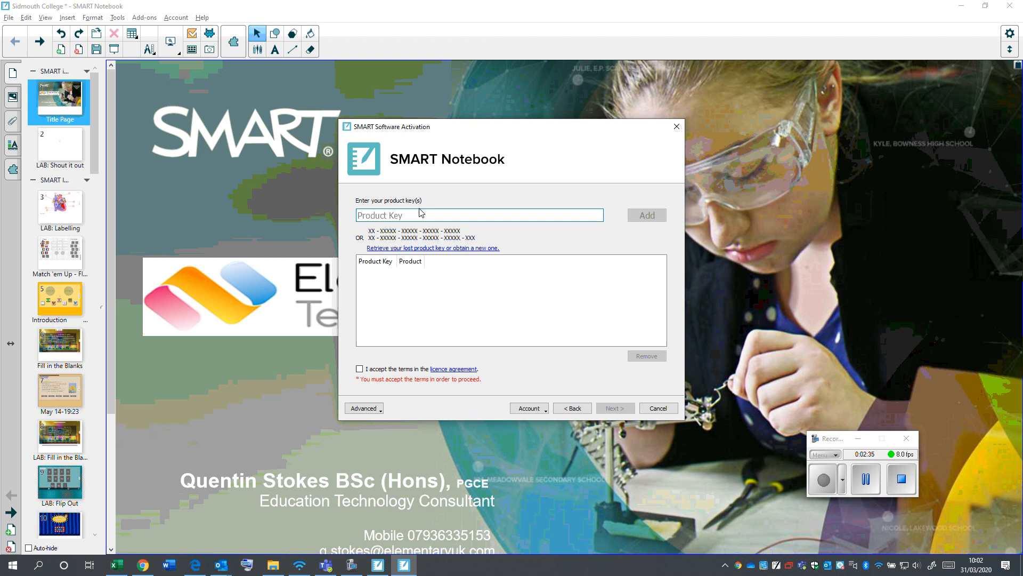
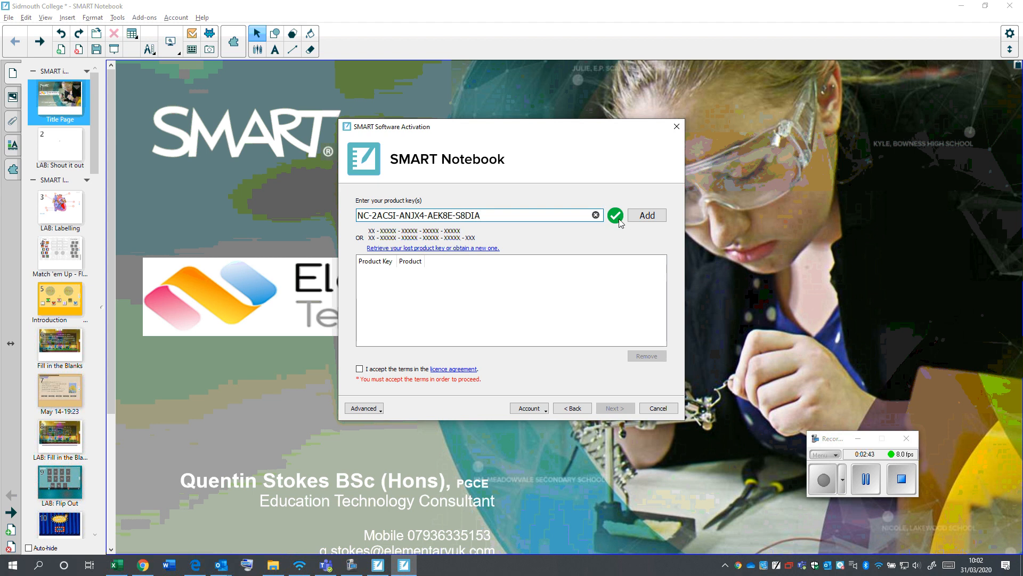
click(359, 368)
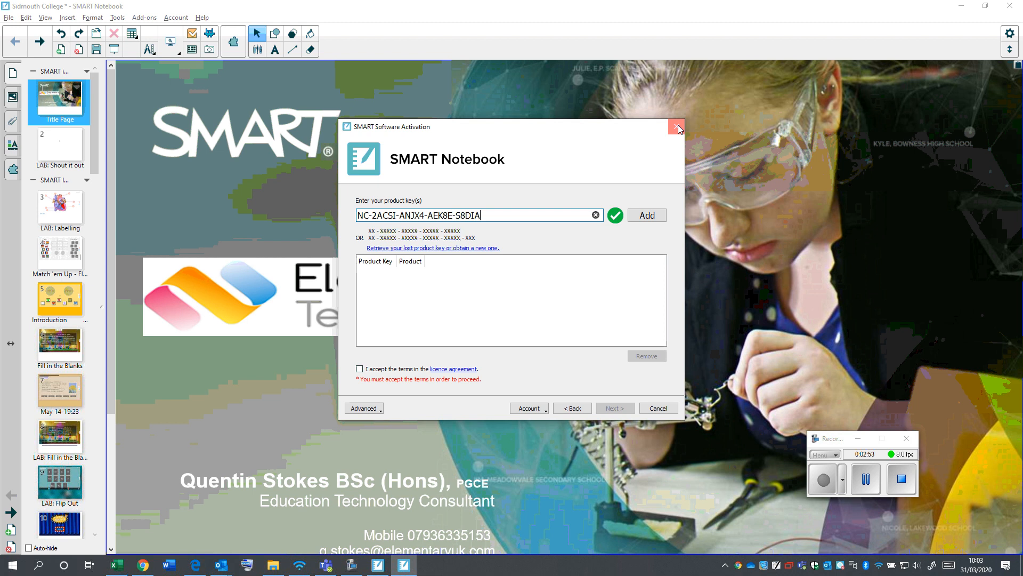
click(675, 127)
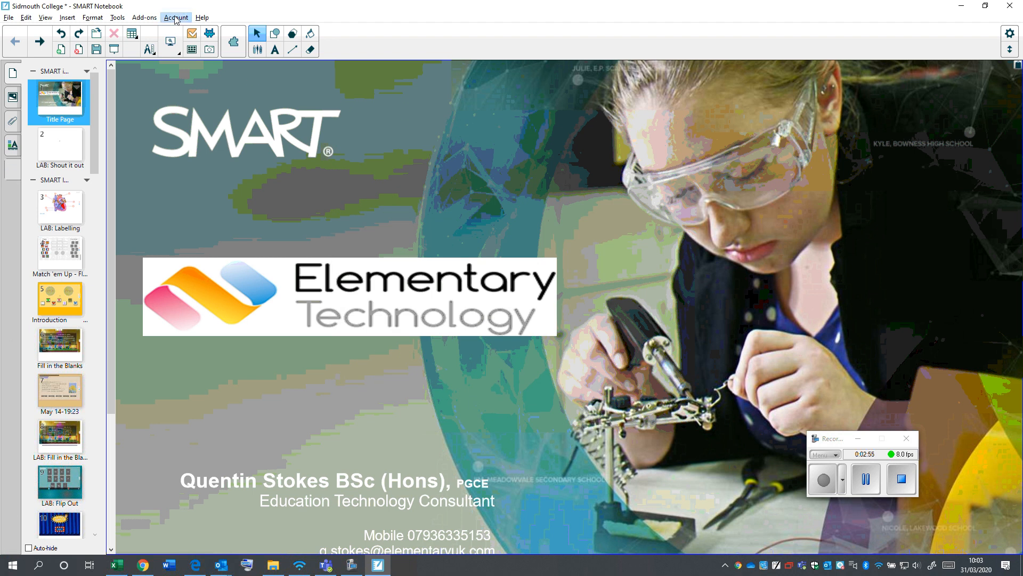
click(211, 17)
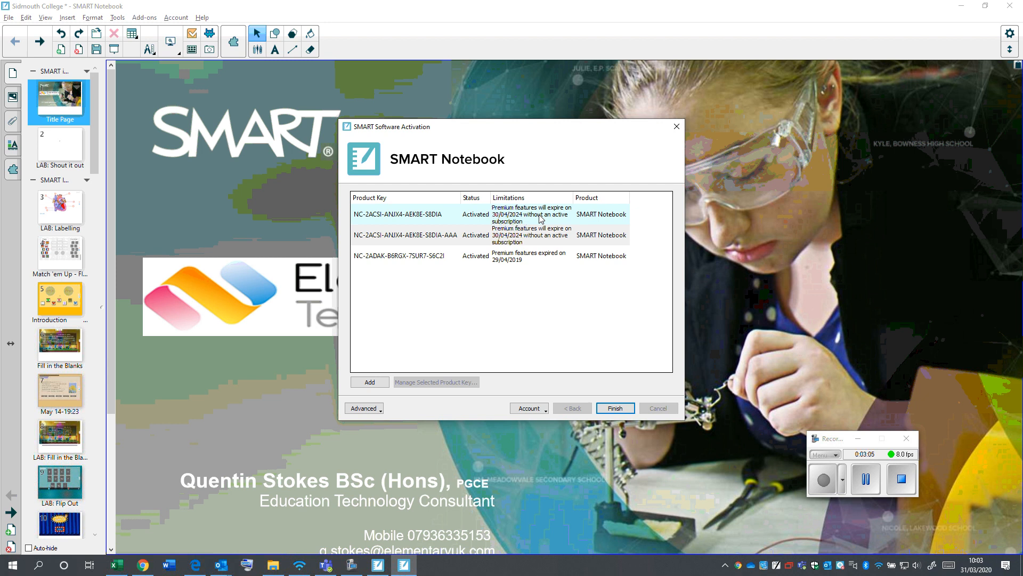
mouse_move(606, 222)
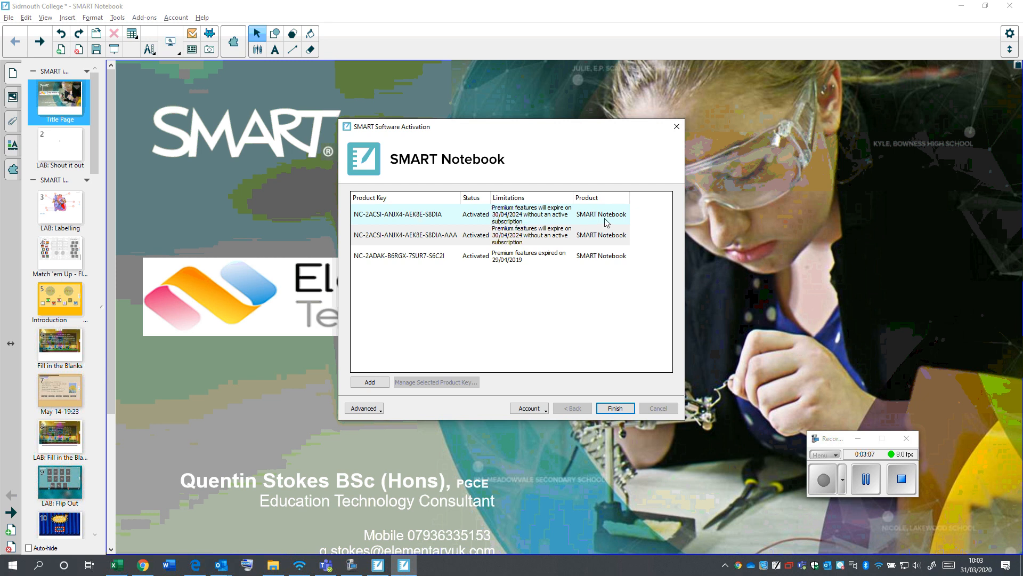